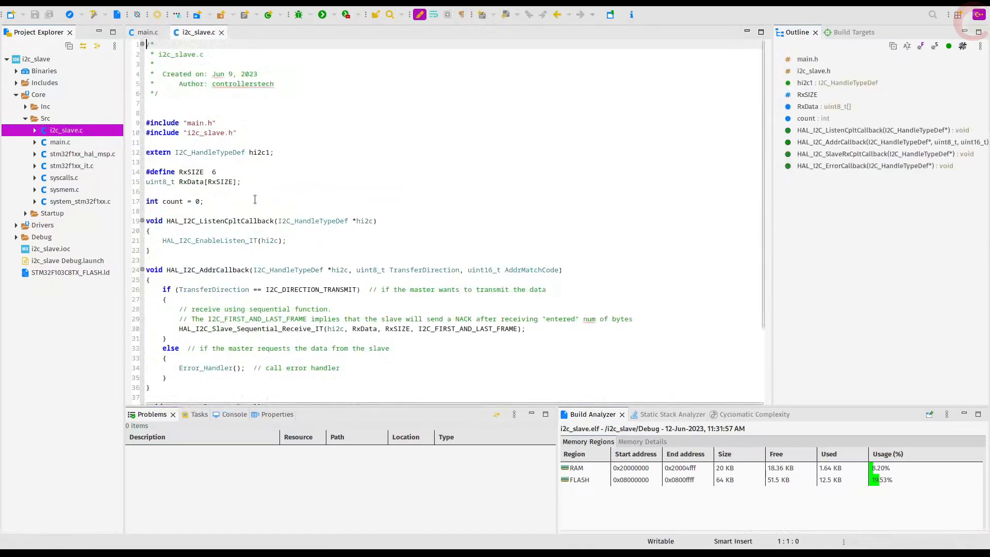
Review i2c_slave.c and launch the i2c_slave Debug configuration on the board
{"action": "scroll", "scroll_direction": "down", "scroll_amount": 3}
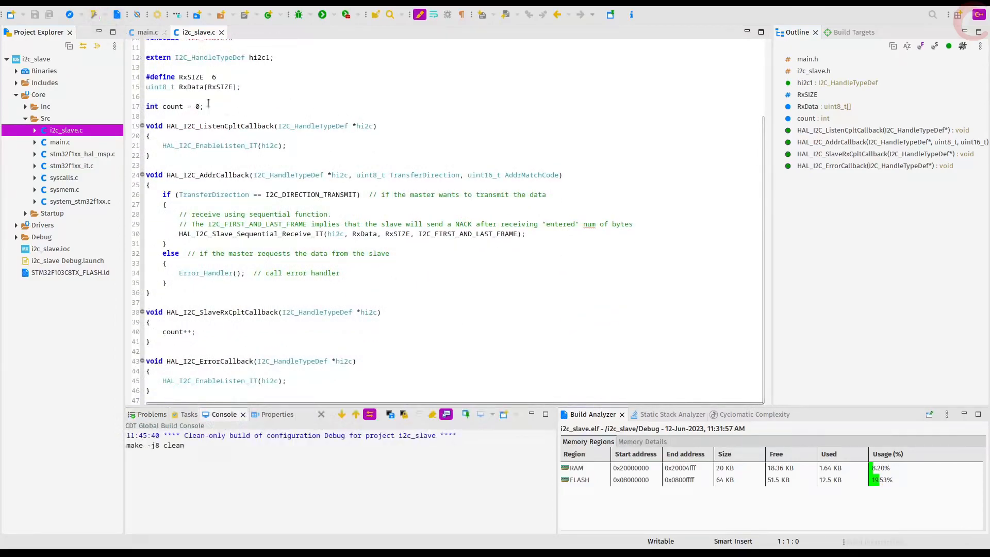
{"action": "left_click", "coordinate": [298, 14]}
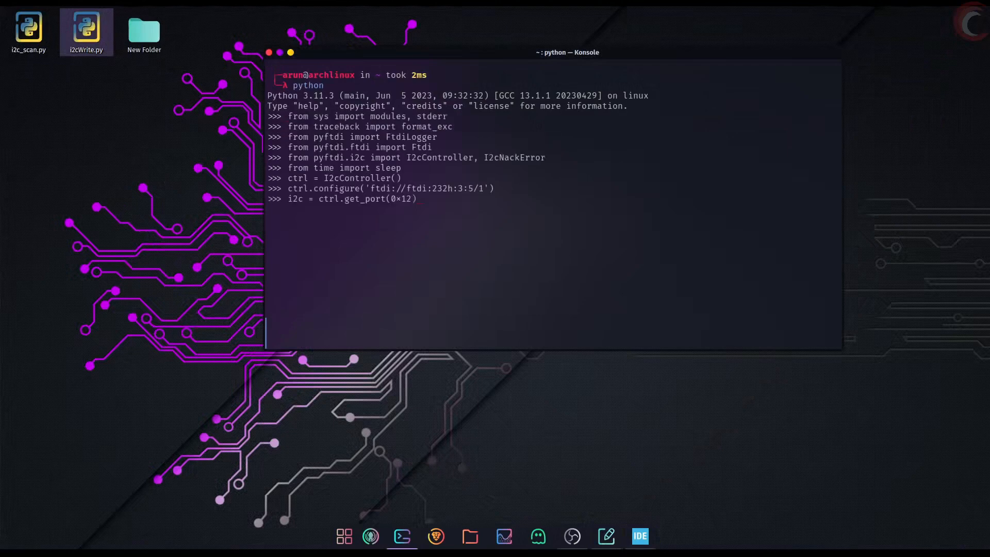
Open the Python I2C port to slave address 0x12 and return to the IDE debug session
{"action": "key", "text": "Return"}
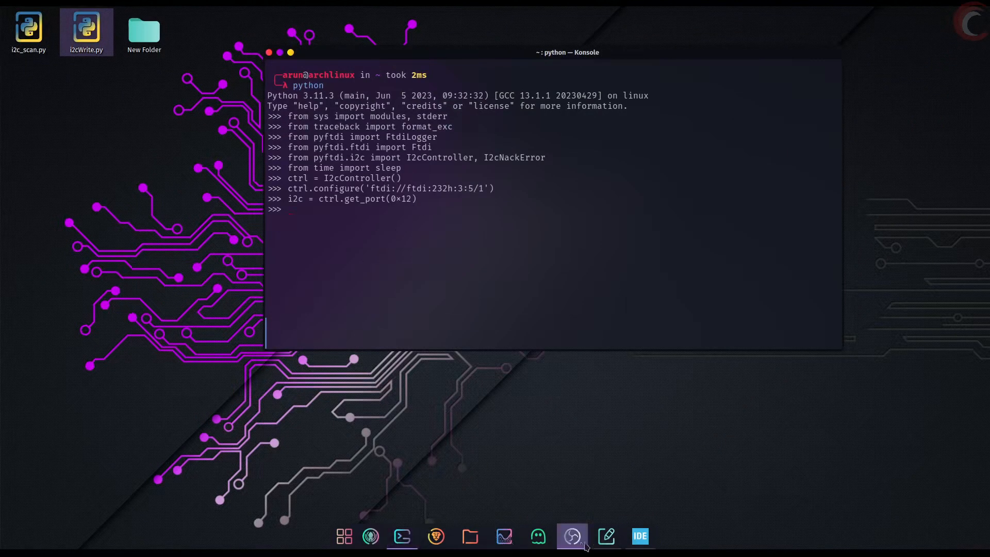
{"action": "left_click", "coordinate": [640, 537]}
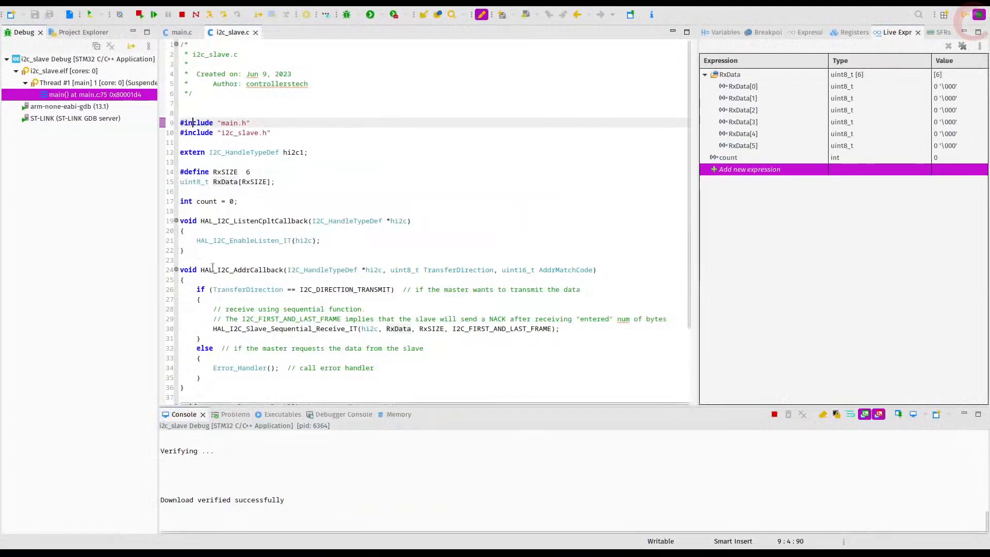
Send i2c.write([1,2]) from Python, then inspect hi2c's ErrorCode (4) in the error callback
{"action": "scroll", "scroll_direction": "down", "scroll_amount": 3}
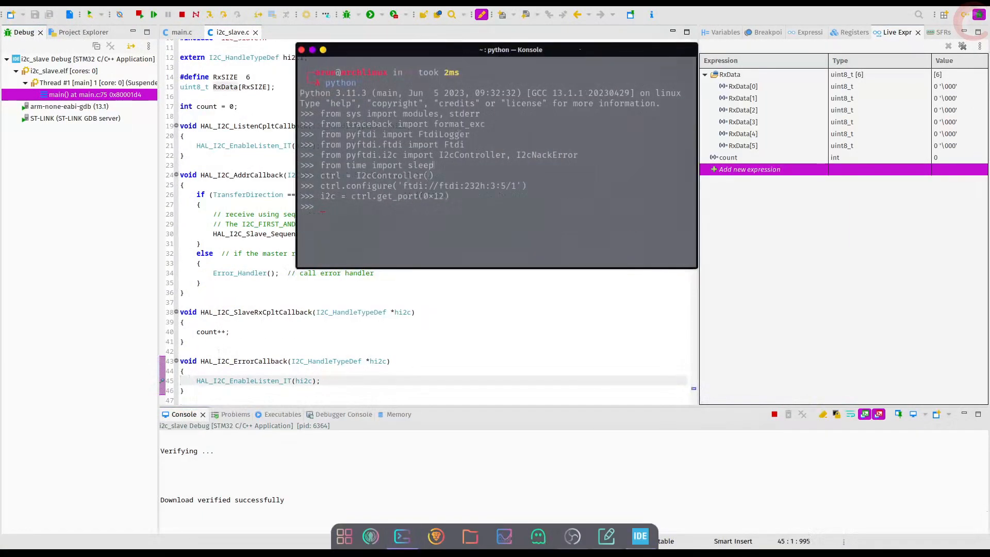
{"action": "type", "text": "i2c.write"}
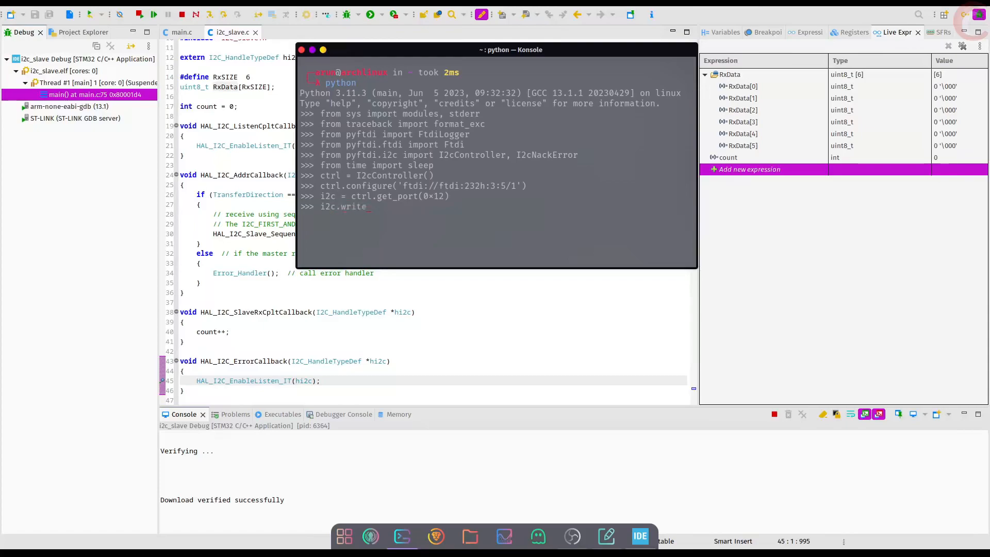
{"action": "type", "text": "([1,2])"}
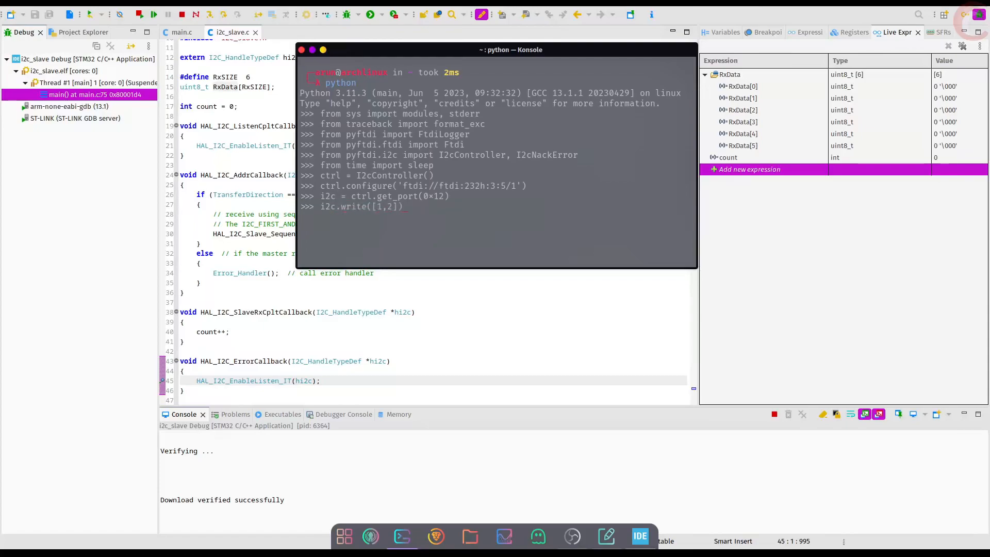
{"action": "key", "text": "Return"}
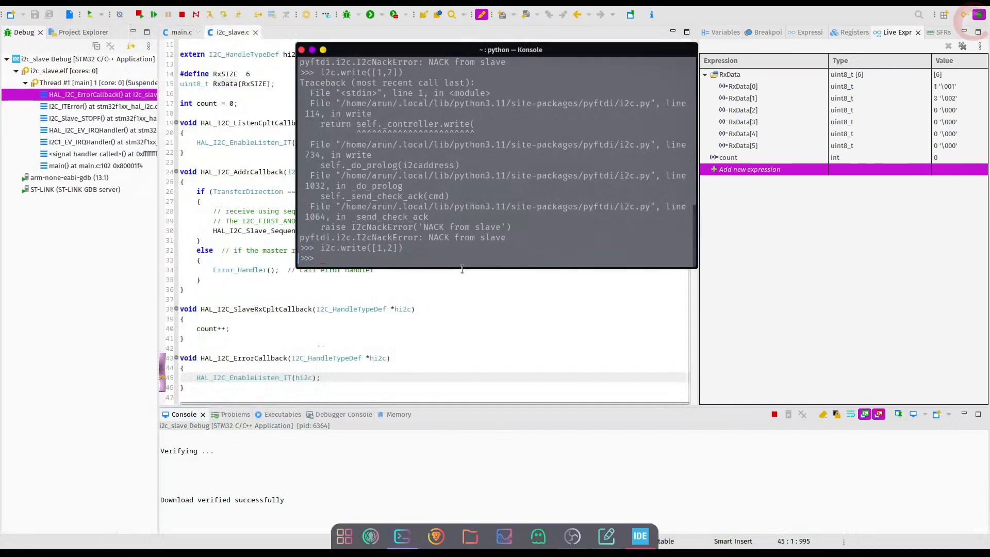
{"action": "right_click", "coordinate": [739, 87]}
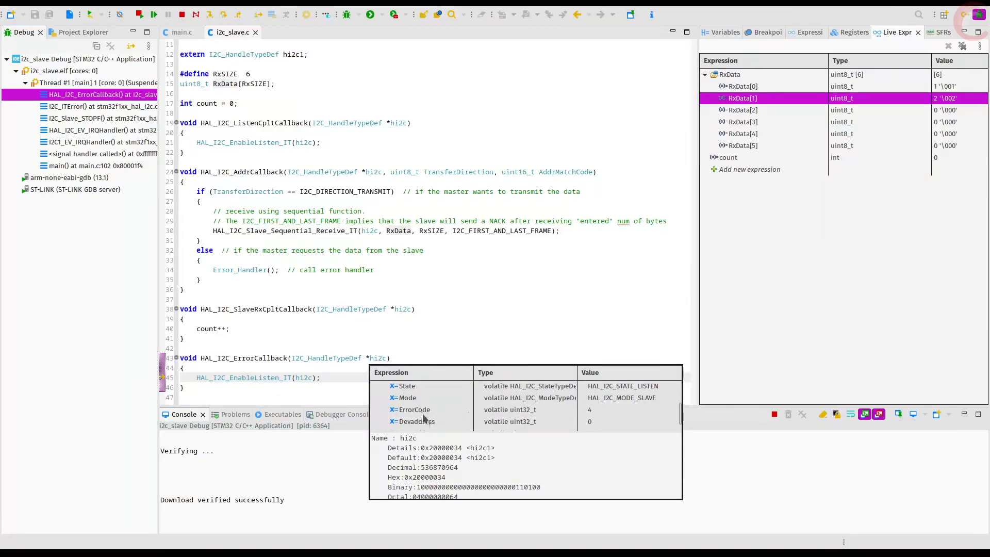
{"action": "left_click", "coordinate": [414, 409]}
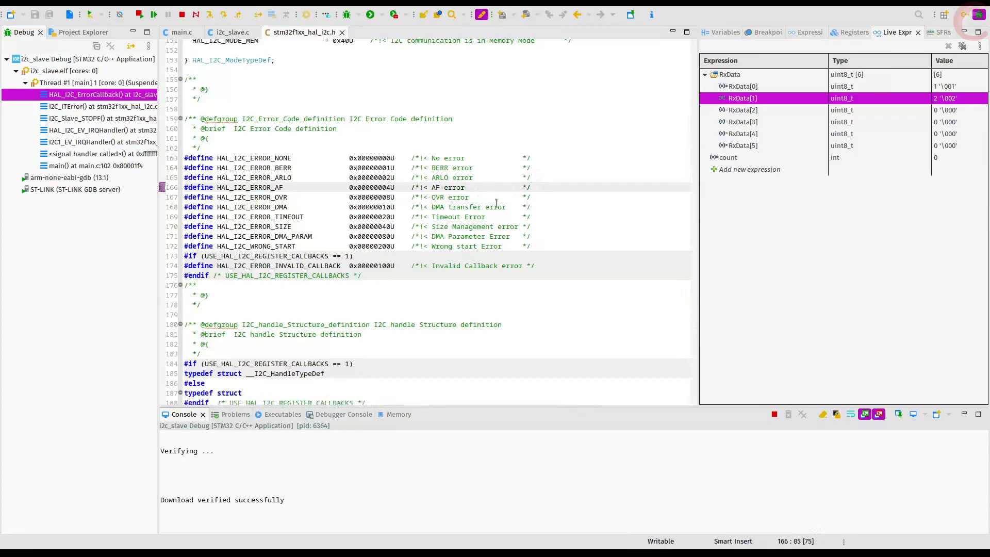
Reset the target to restart the firmware after viewing the HAL_I2C_ERROR definitions
{"action": "left_click", "coordinate": [231, 32]}
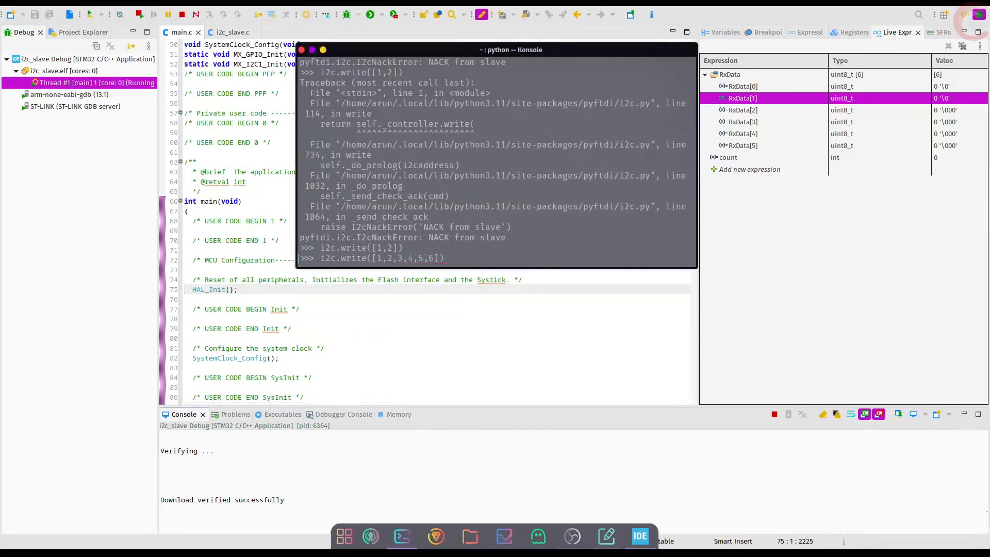
Send the six-byte write [1,2,3,4,5,6] to the slave from Python
{"action": "key", "text": "Return"}
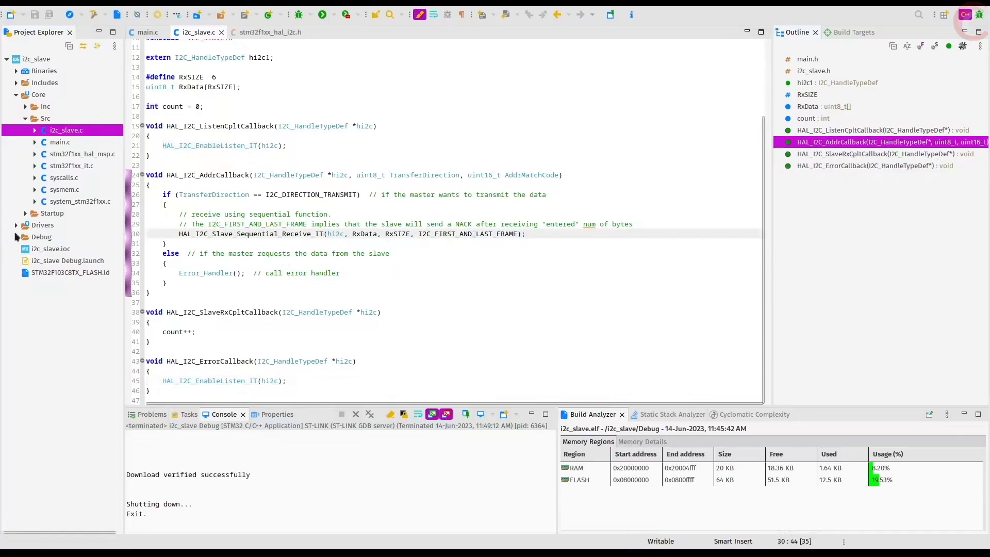
Open stm32f1xx_hal_i2c.c from the HAL driver sources, declining the scalability prompt, and scroll down
{"action": "left_click", "coordinate": [17, 225]}
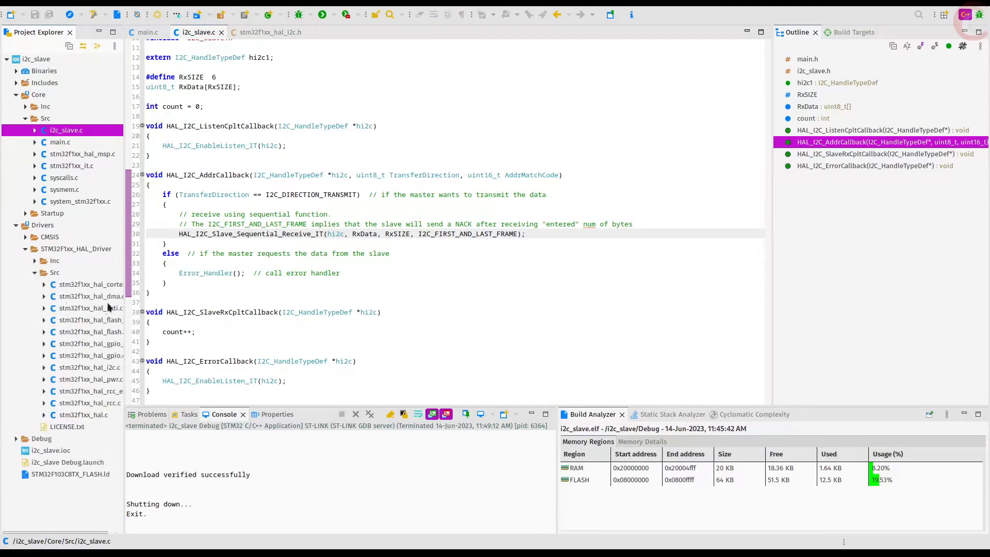
{"action": "double_click", "coordinate": [91, 367]}
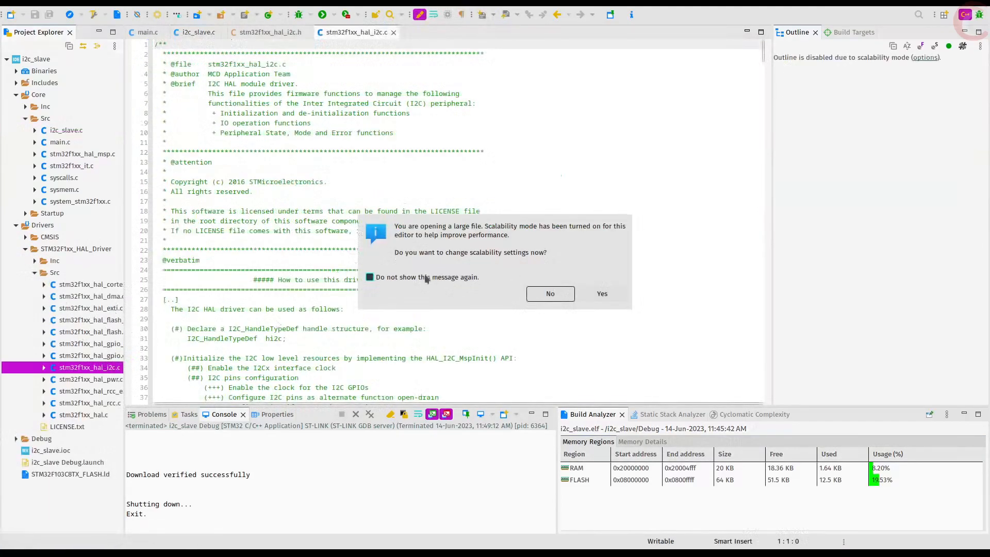
{"action": "left_click", "coordinate": [601, 293]}
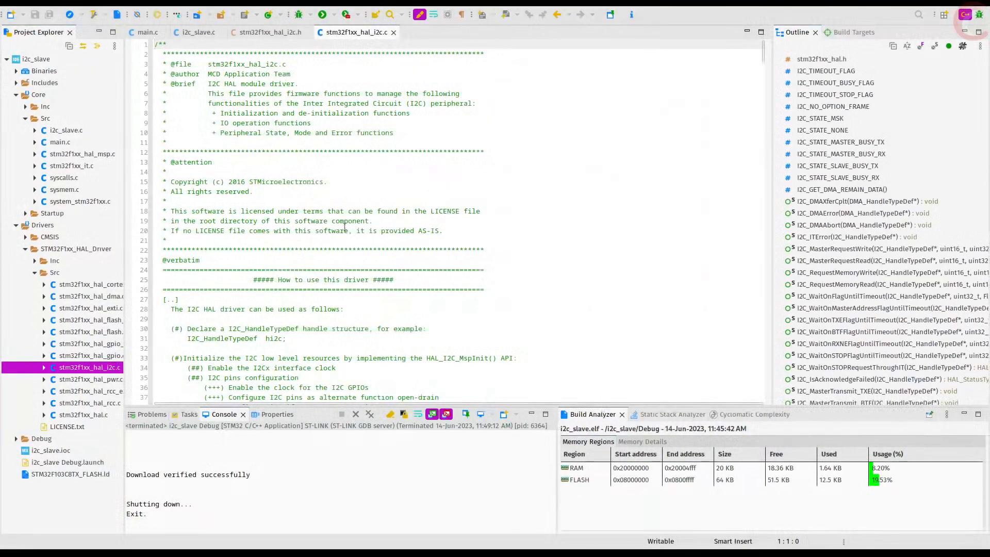
{"action": "scroll", "scroll_direction": "down", "scroll_amount": 3}
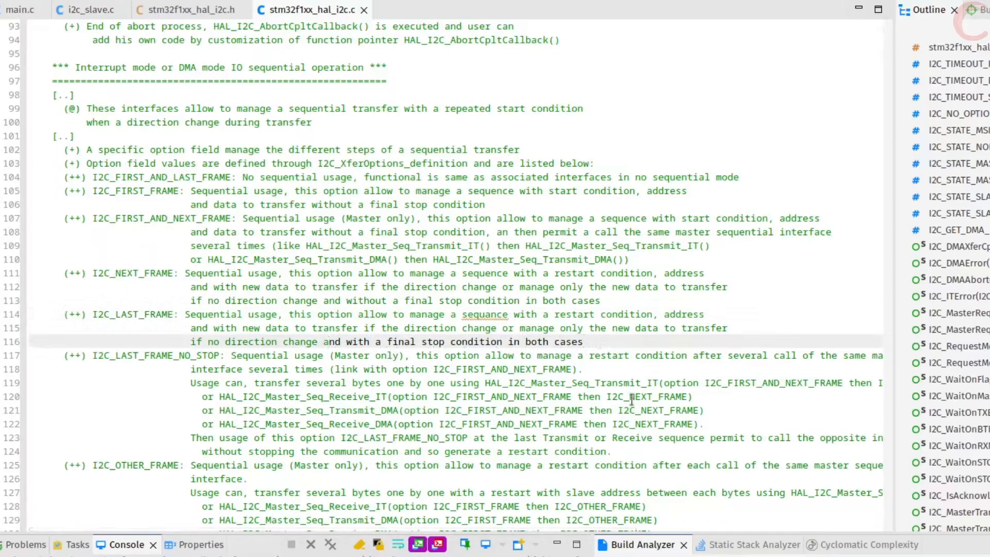
Read the I2C_FIRST_FRAME/I2C_NEXT_FRAME notes, then return to the i2c_slave.c editor
{"action": "left_click", "coordinate": [583, 341]}
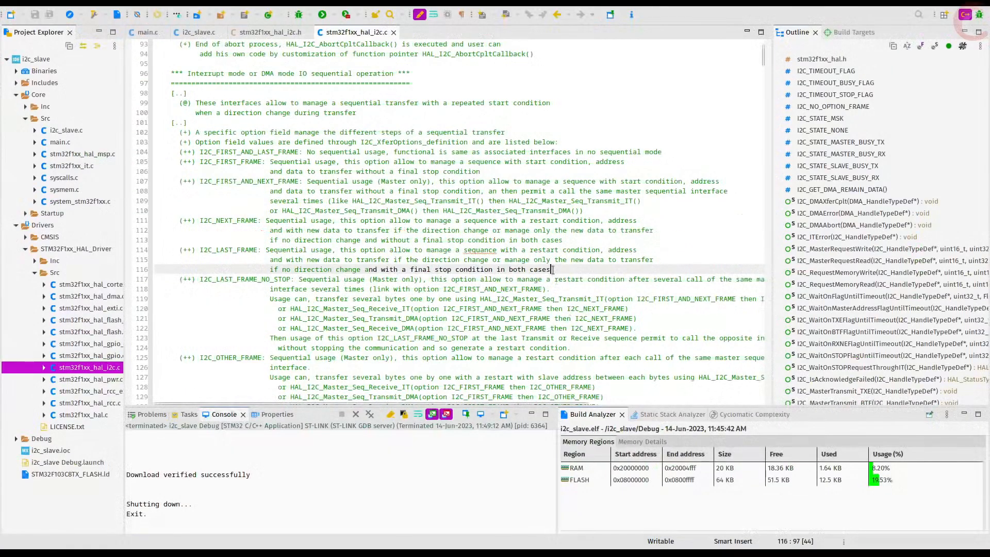
{"action": "left_click", "coordinate": [198, 32]}
{"action": "type", "text": "uint8_t"}
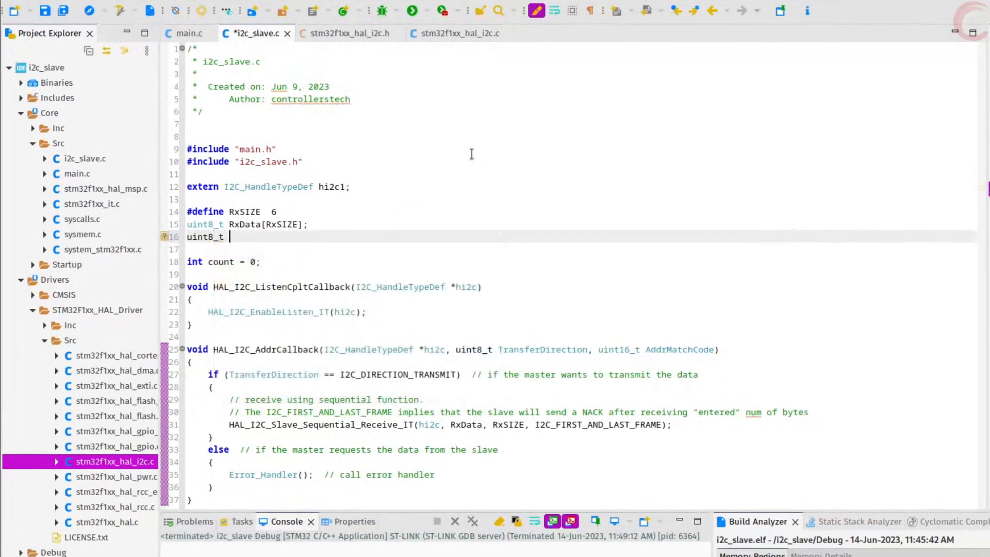
Declare rxcount and counters, receive one byte into RxData+rxcount with I2C_FIRST_FRAME, remove NACK comment
{"action": "type", "text": "rxcount = 0;"}
{"action": "left_click", "coordinate": [225, 261]}
{"action": "type", "text": "Addr"}
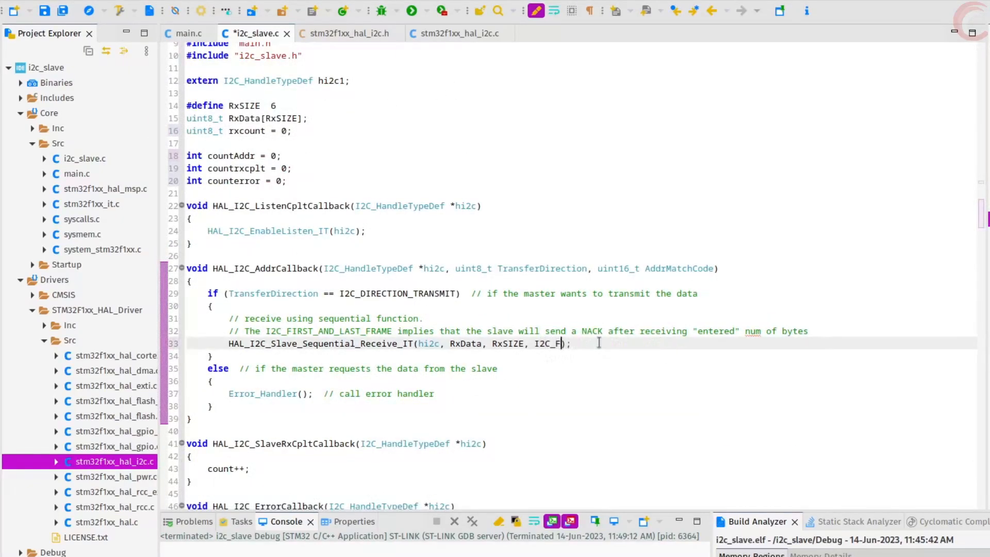
{"action": "type", "text": "IRST_FRAME"}
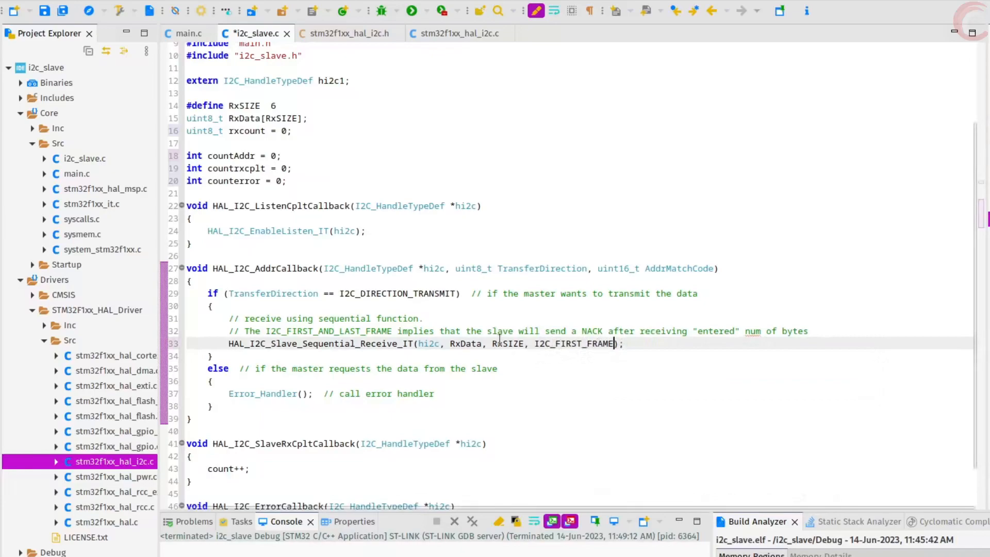
{"action": "type", "text": "1,"}
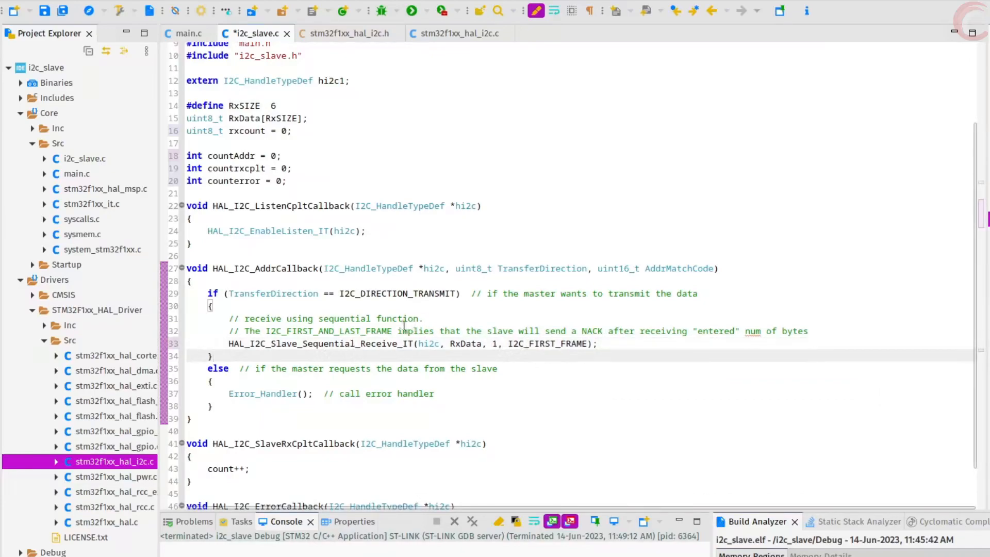
{"action": "left_click", "coordinate": [819, 330]}
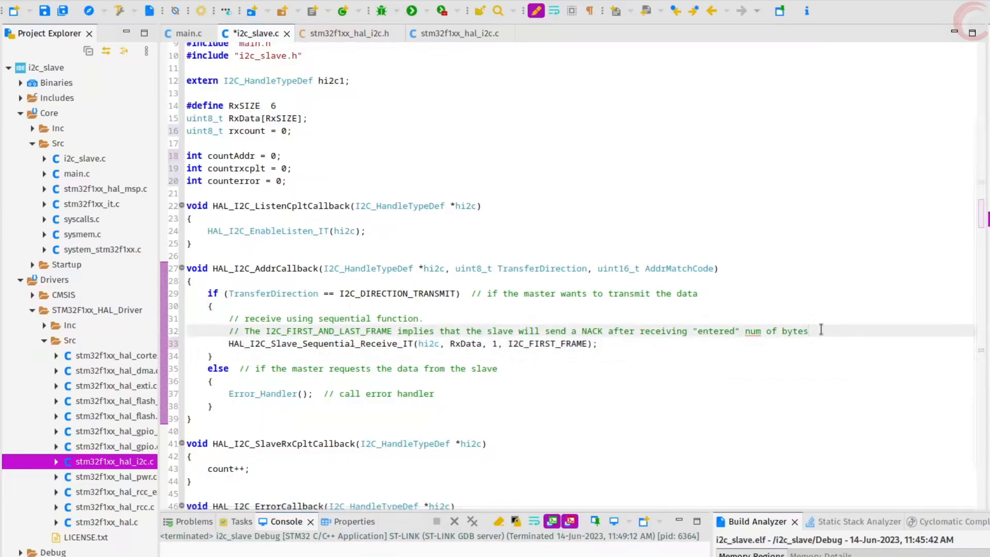
{"action": "key", "text": "Delete"}
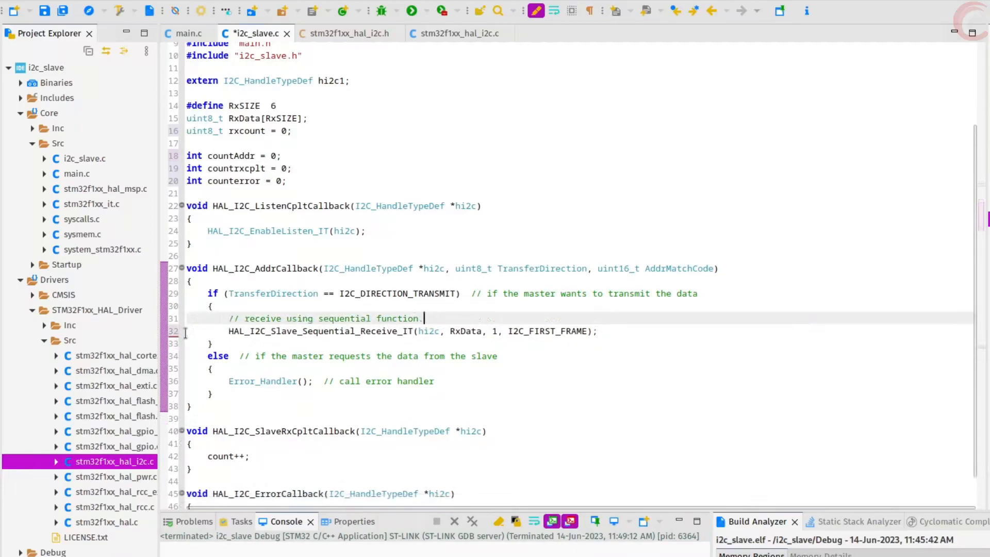
{"action": "type", "text": "countAddr++;"}
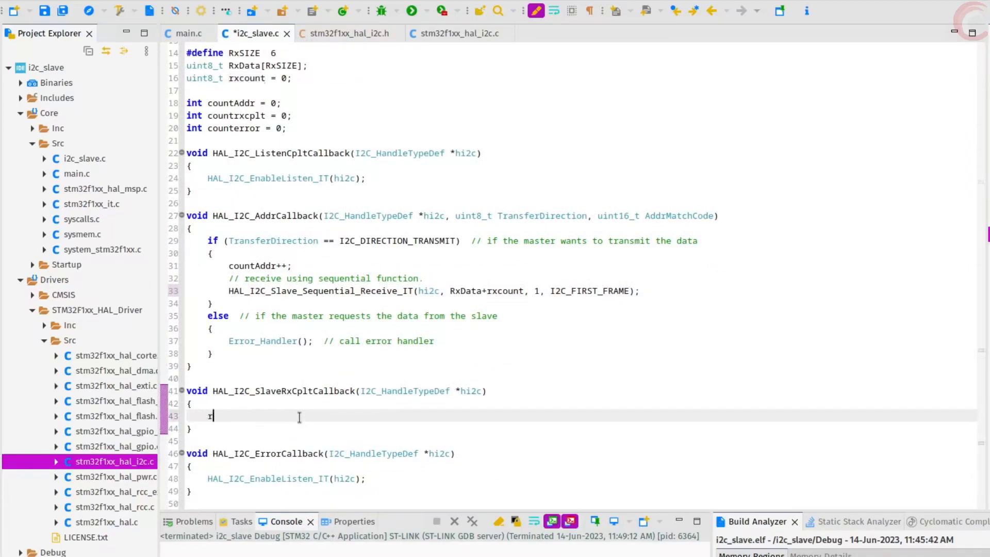
Increment rxcount and reset it to 0 once it reaches RxSIZE in the receive callback
{"action": "type", "text": "xcount++"}
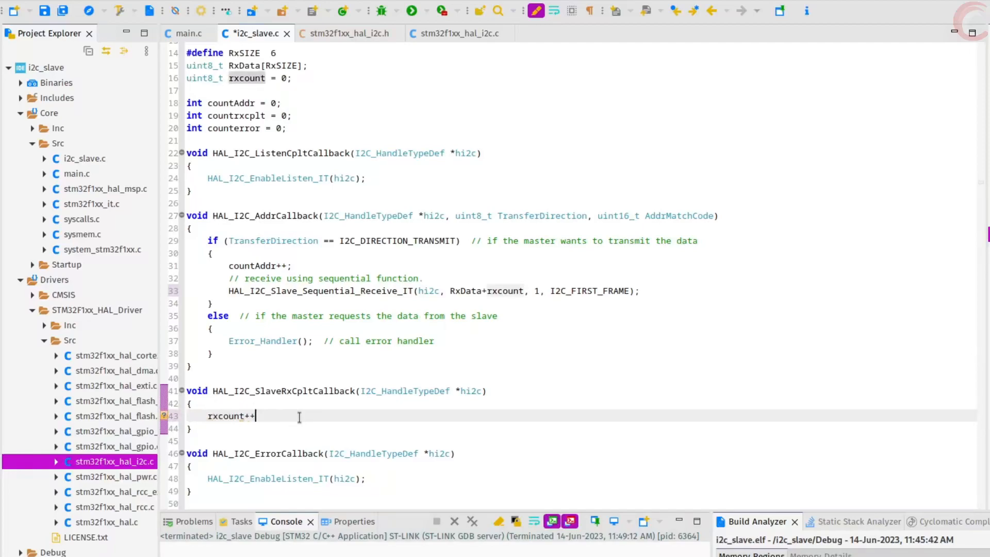
{"action": "type", "text": "if (rxcount"}
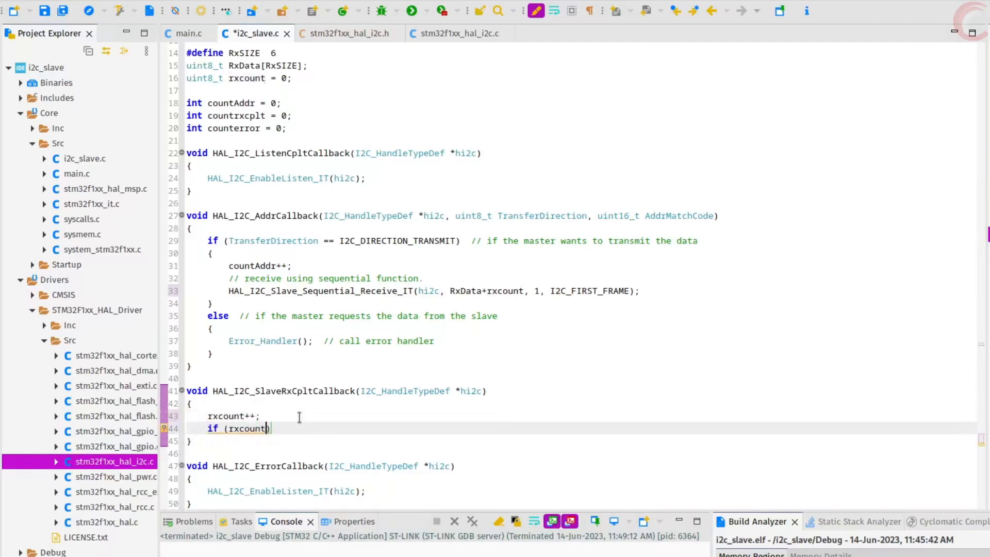
{"action": "type", "text": ">= RxSIZE"}
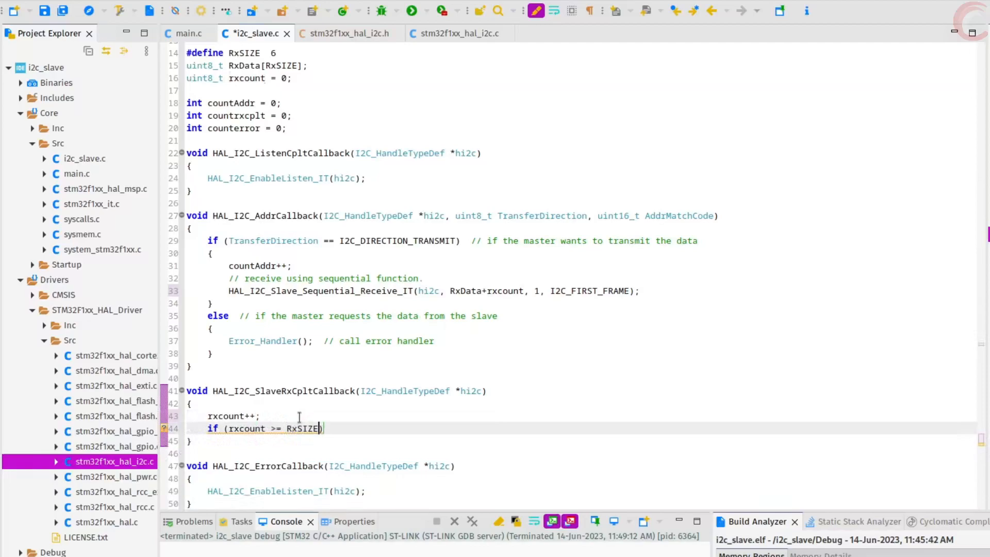
{"action": "type", "text": "rxcount = 0;"}
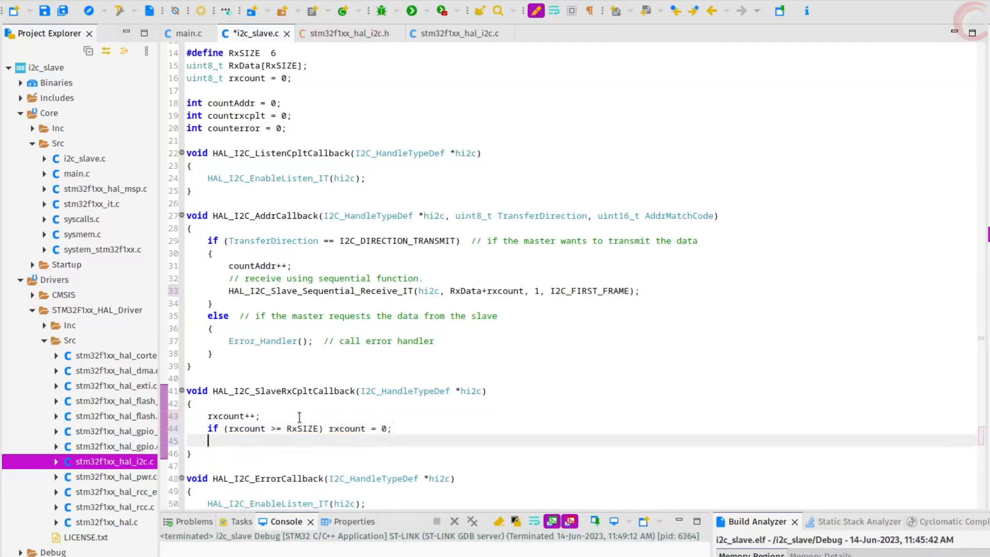
Re-arm reception of RxData+rxcount with I2C_NEXT_FRAME and increment countrxcplt
{"action": "type", "text": "HAL_I2C_Slave_Seq_Receive_IT(hi2c, RxData, 1, XferOptions"}
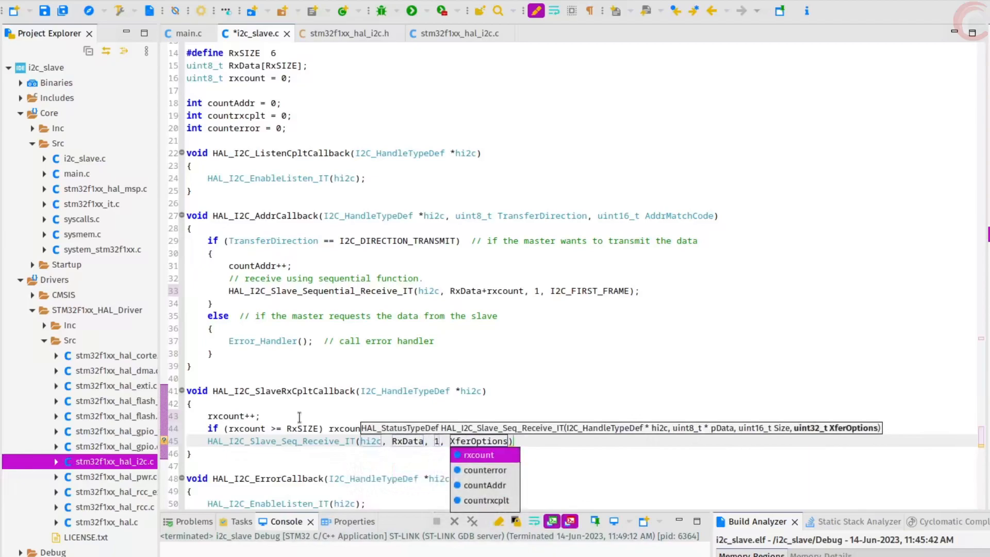
{"action": "type", "text": "I2C_NNEXT_FRAME"}
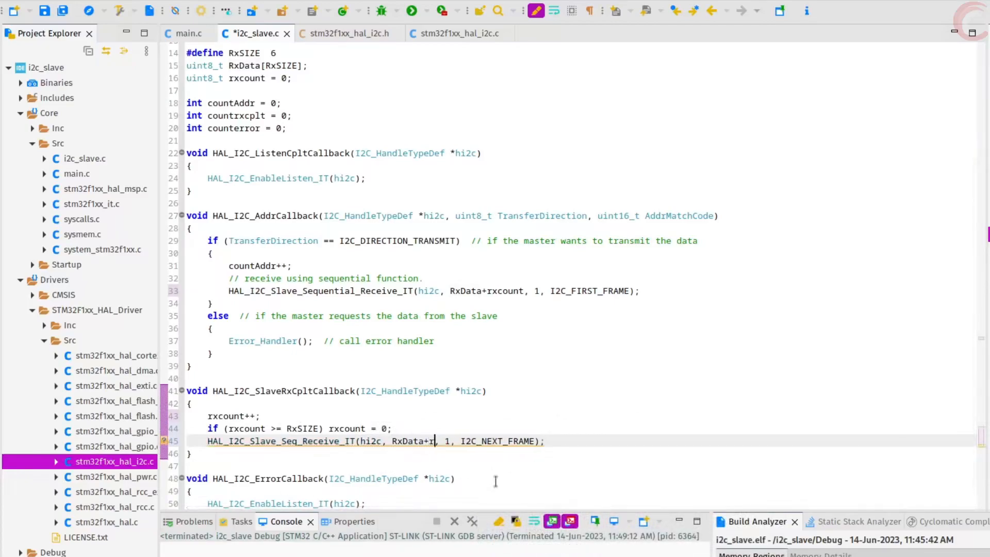
{"action": "type", "text": "xcount"}
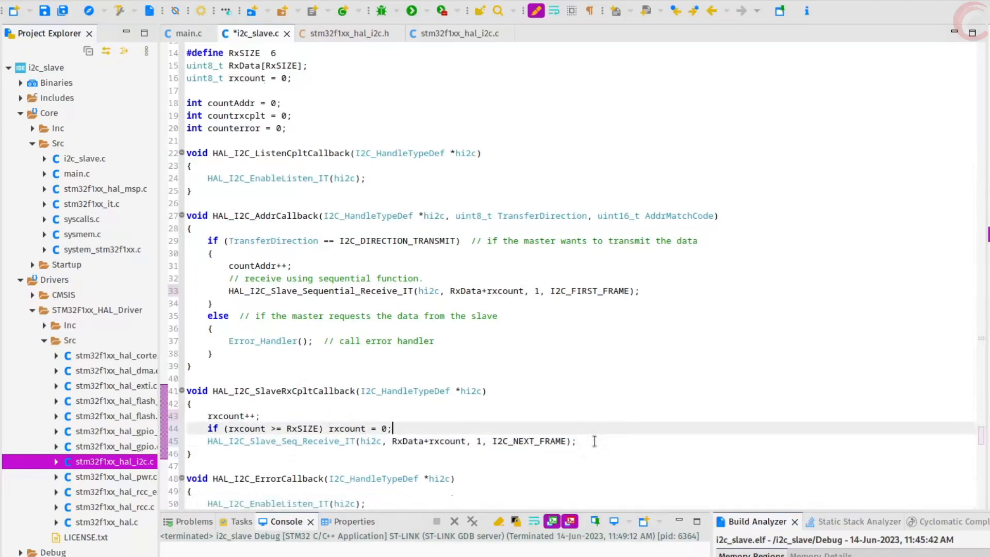
{"action": "type", "text": "count"}
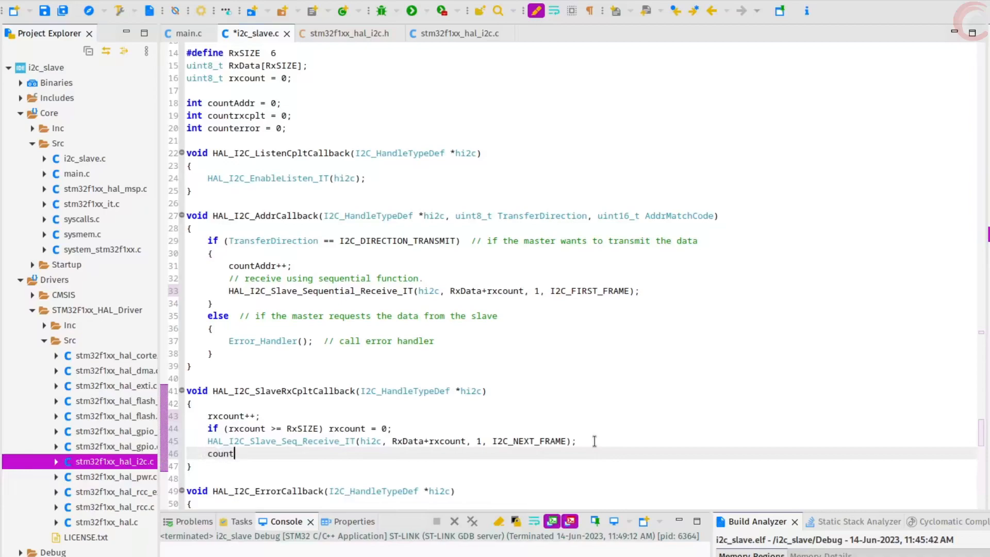
{"action": "type", "text": "rxcplt++;"}
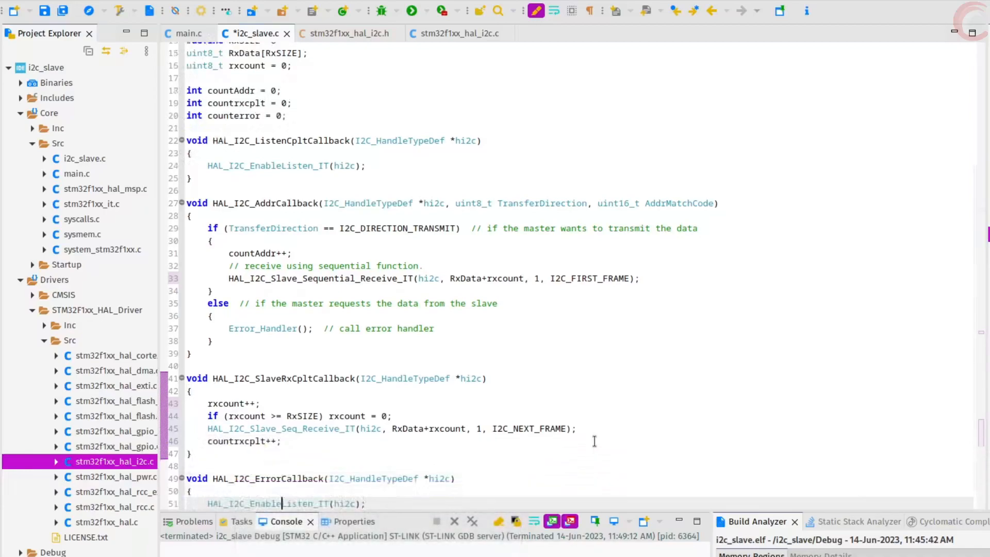
{"action": "type", "text": "counterror++;"}
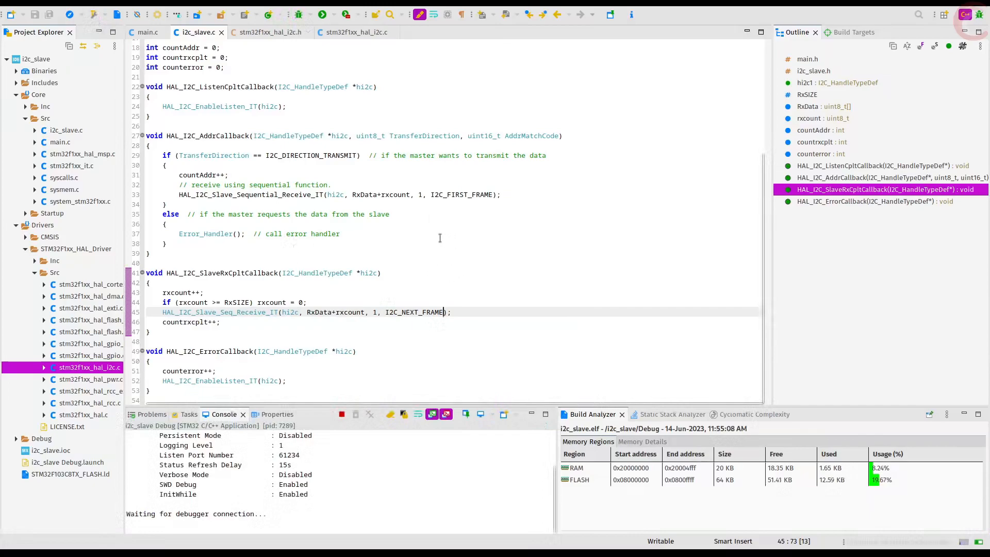
Debug the rebuilt firmware and check countAddr 1, countrxcplt 2, counterror 1 in Live Expressions
{"action": "left_click", "coordinate": [154, 14]}
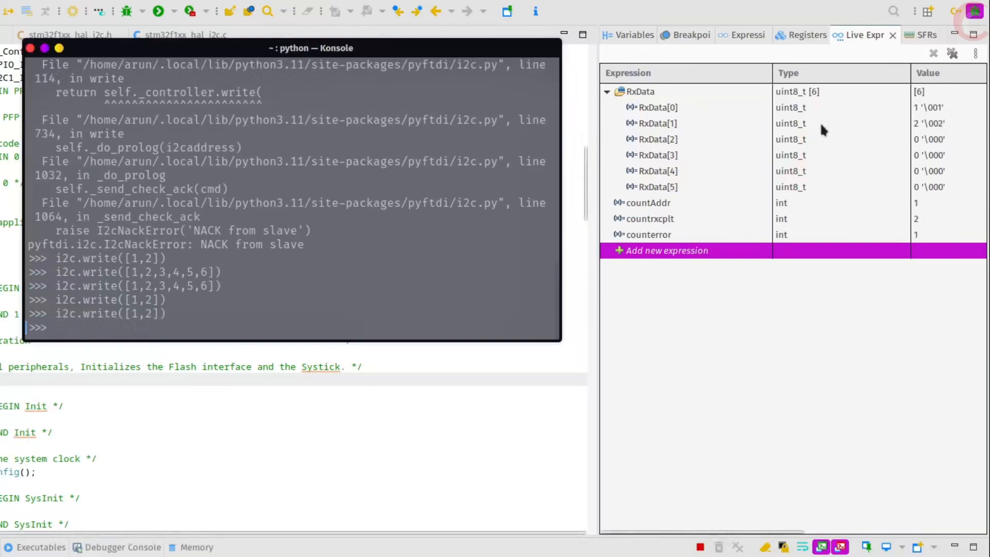
{"action": "left_click", "coordinate": [656, 123]}
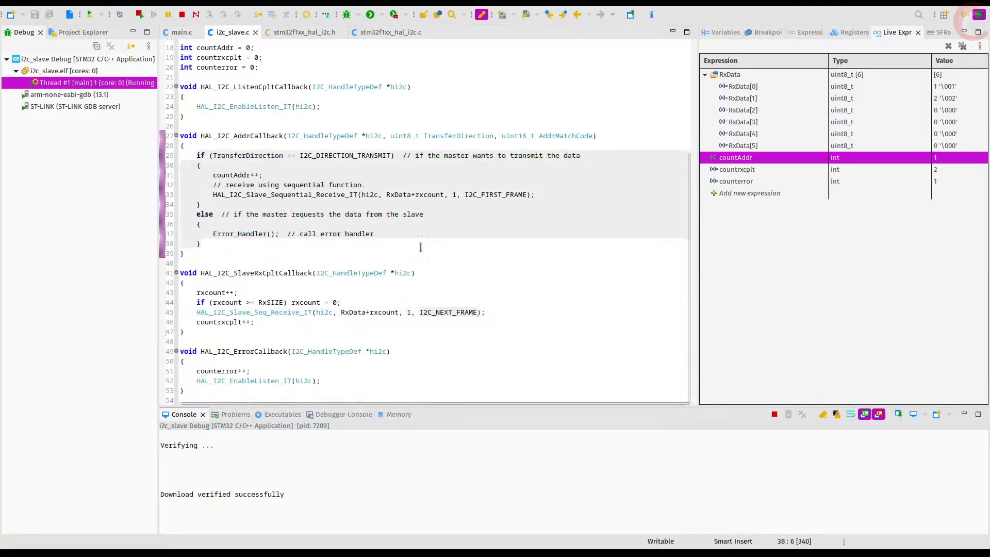
{"action": "left_click", "coordinate": [737, 170]}
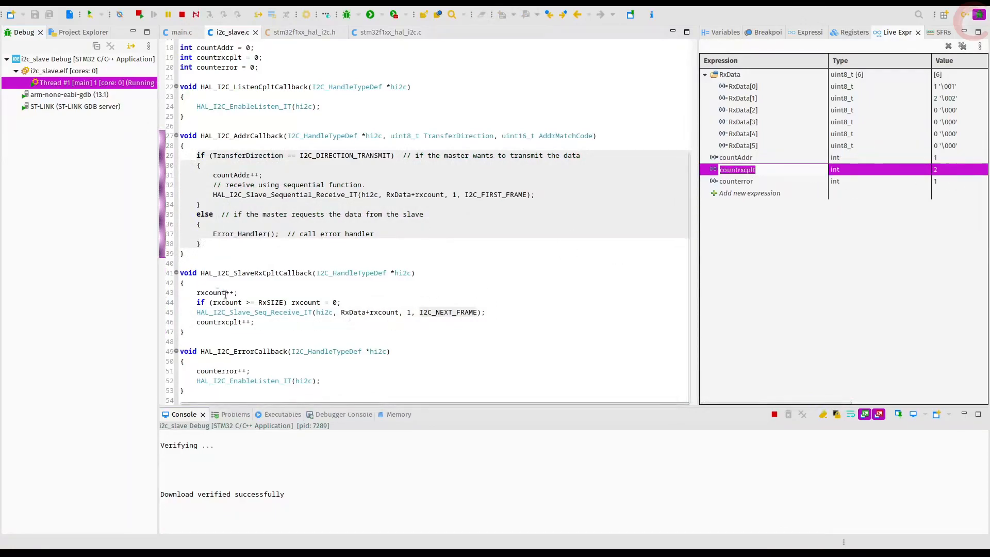
{"action": "left_click", "coordinate": [254, 321]}
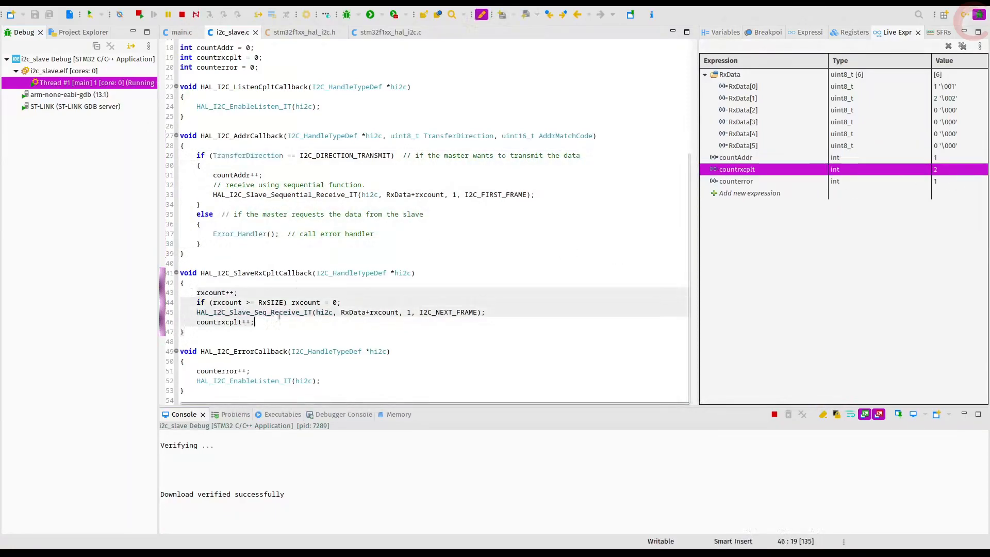
{"action": "left_click", "coordinate": [199, 204]}
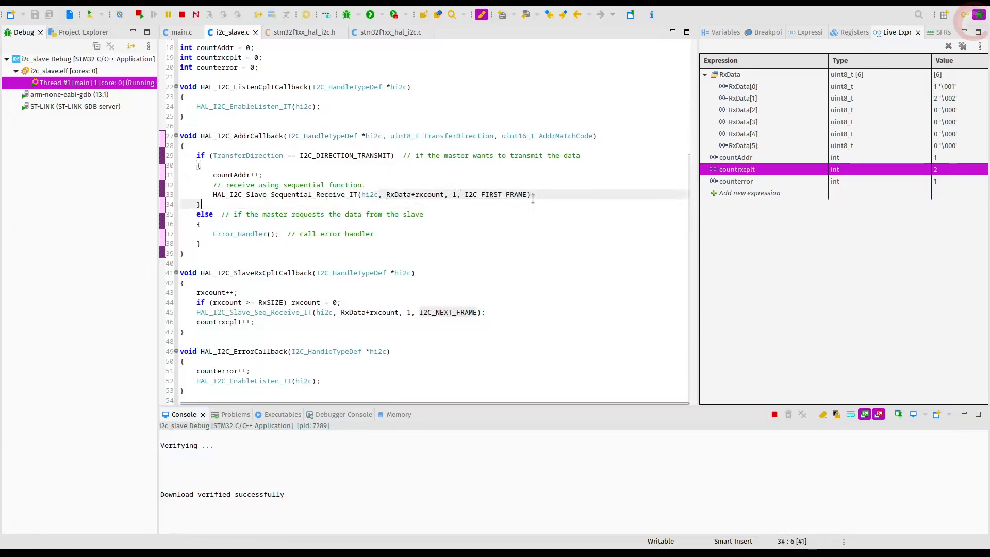
{"action": "left_click", "coordinate": [504, 194]}
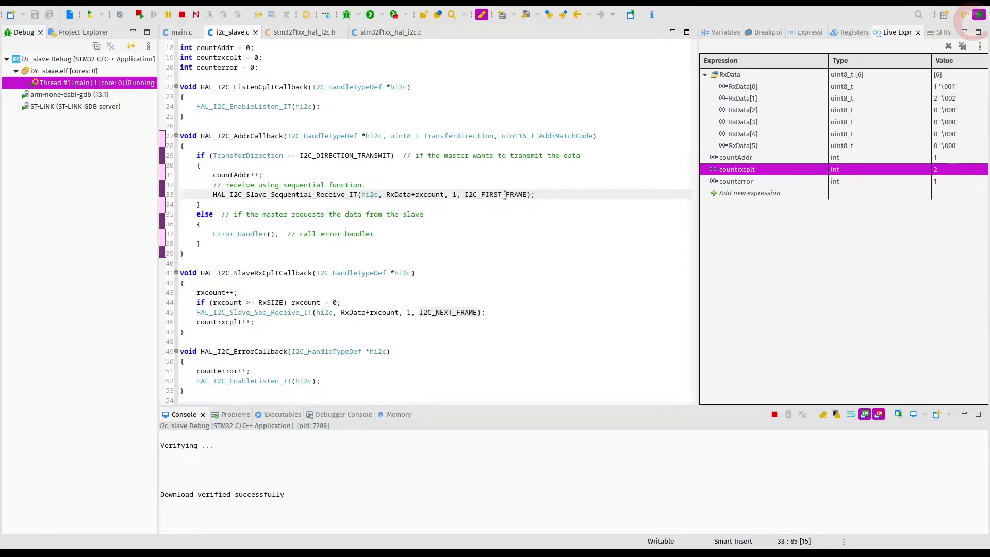
{"action": "left_click", "coordinate": [737, 86]}
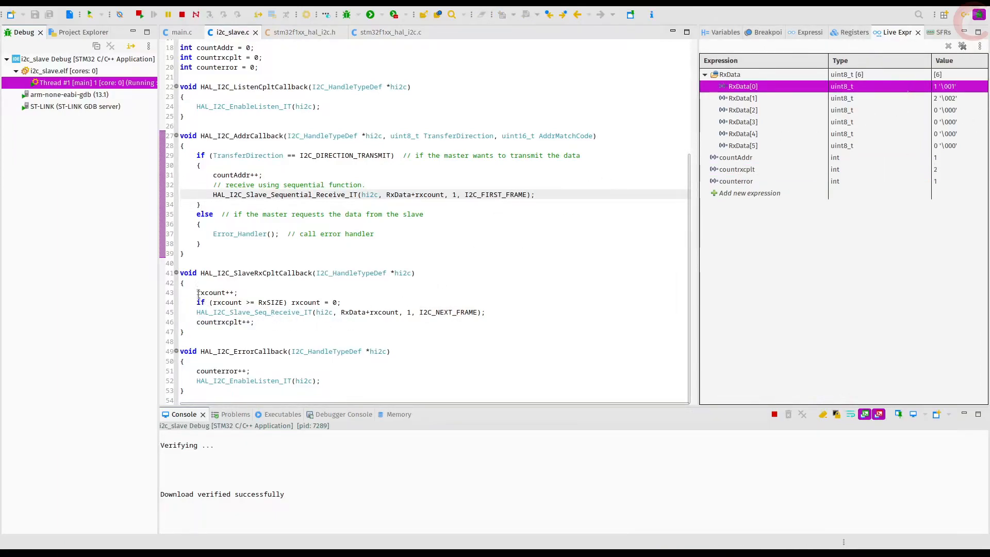
{"action": "left_click", "coordinate": [255, 322]}
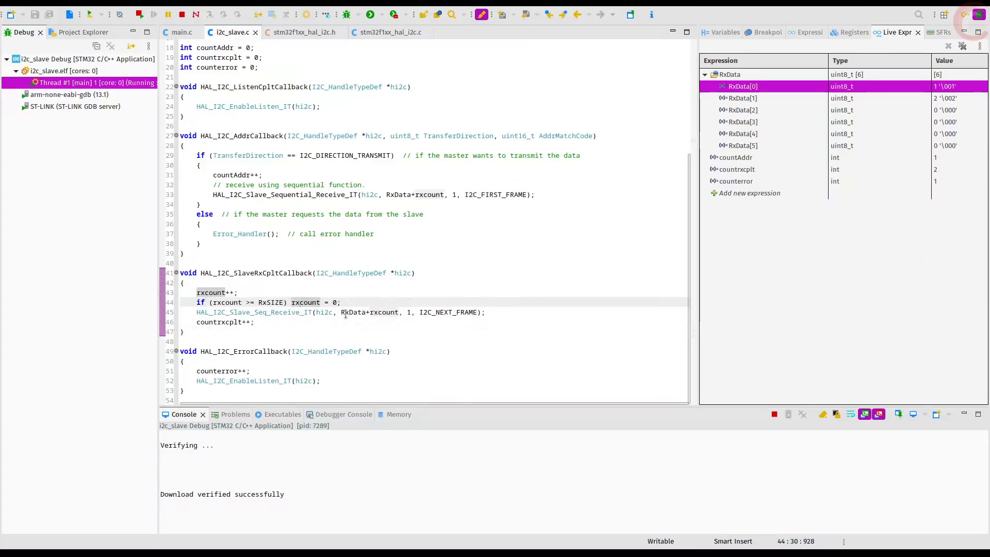
{"action": "left_click", "coordinate": [399, 312]}
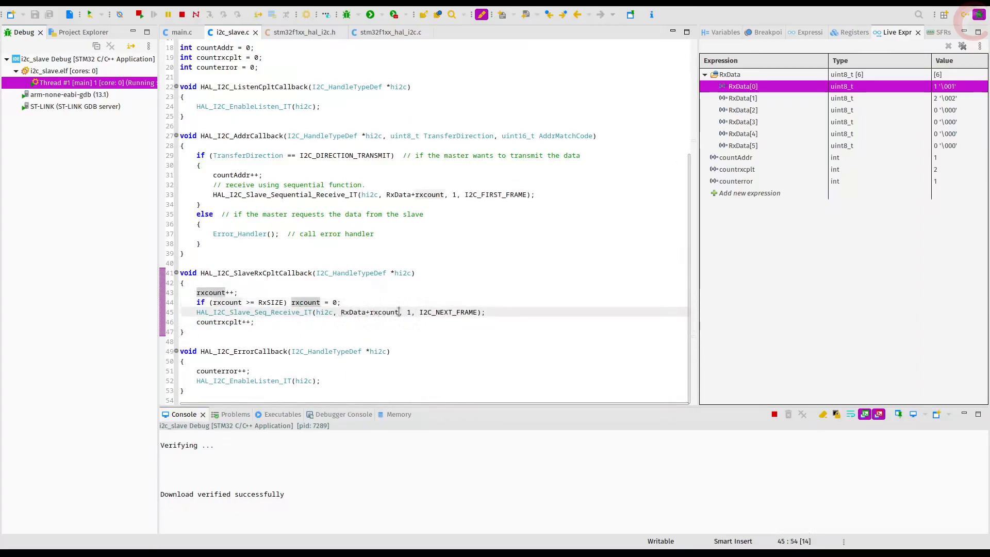
{"action": "left_click", "coordinate": [422, 312]}
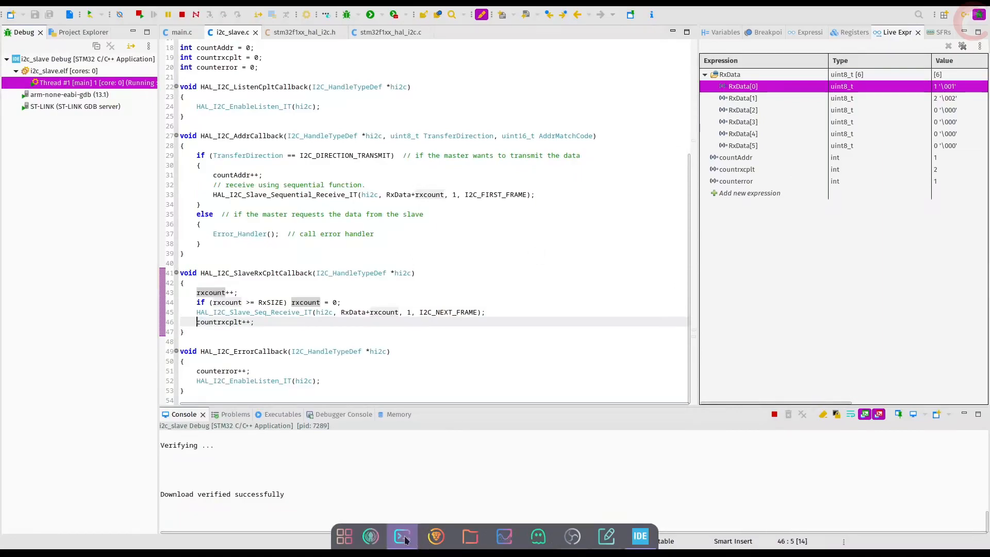
Send further Python writes such as i2c.write([3,4]), then check RxData 7,8,3,4,5,6 and counters 3/8/3
{"action": "left_click", "coordinate": [402, 536]}
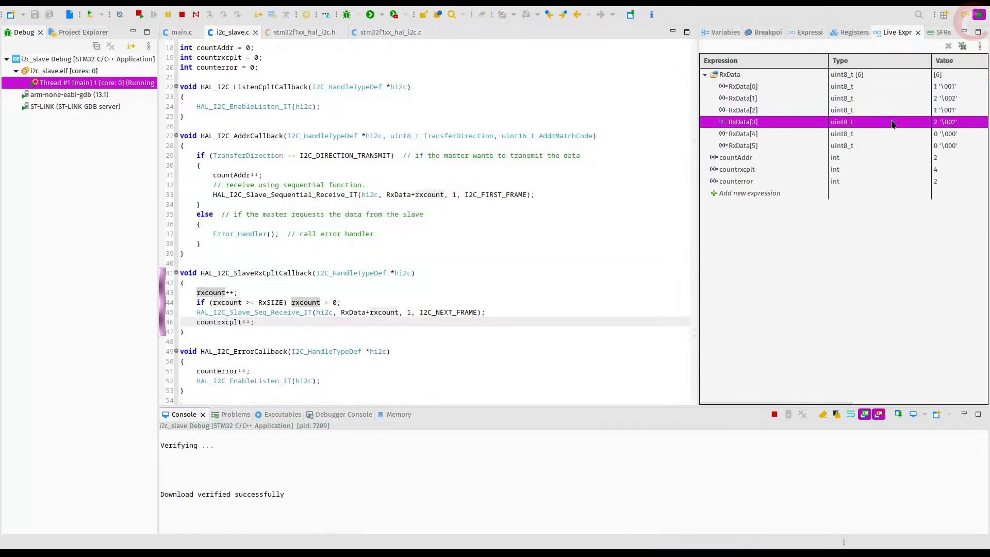
{"action": "left_click", "coordinate": [758, 157]}
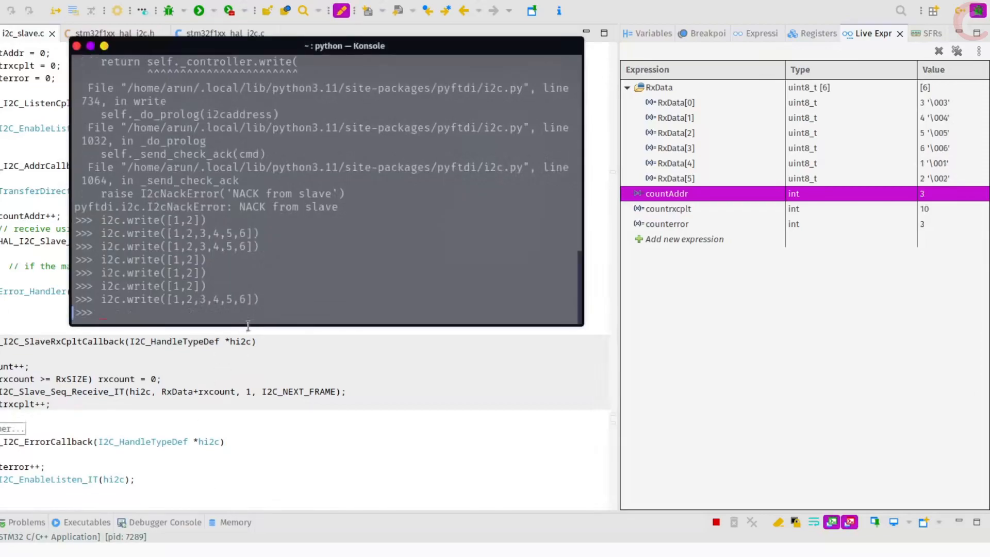
{"action": "left_click", "coordinate": [78, 46]}
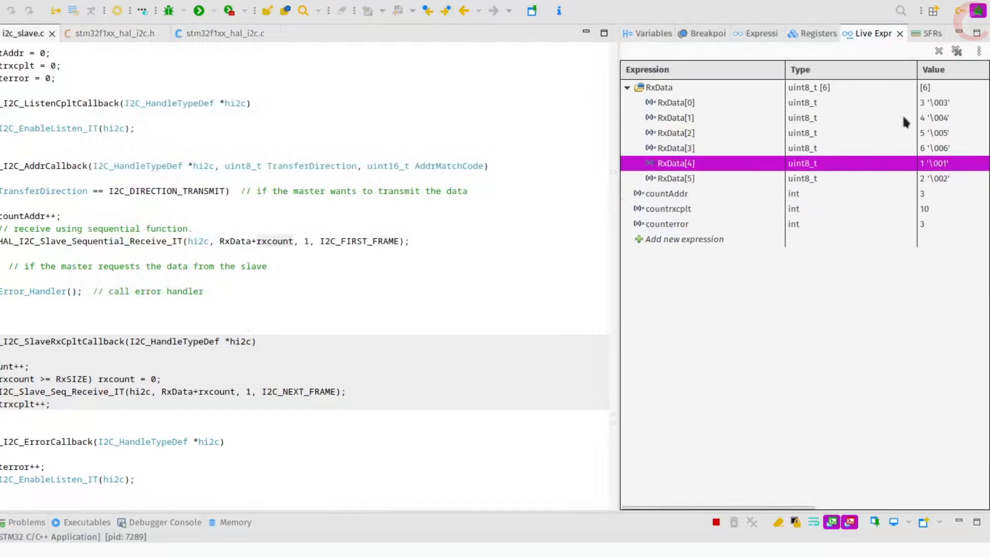
{"action": "double_click", "coordinate": [667, 194]}
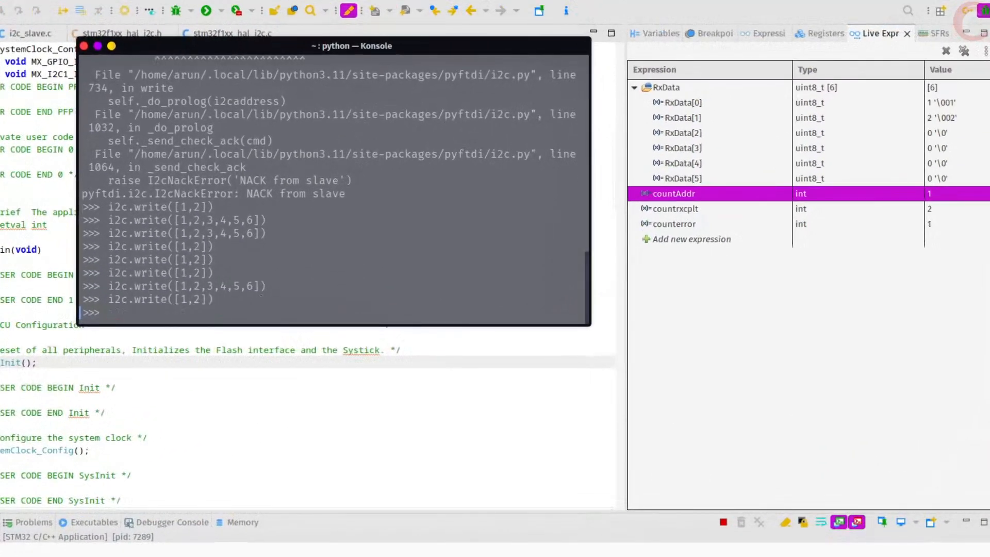
{"action": "type", "text": "i2c.write([3,4])"}
{"action": "type", "text": "i2c.write([5,6,7,8])"}
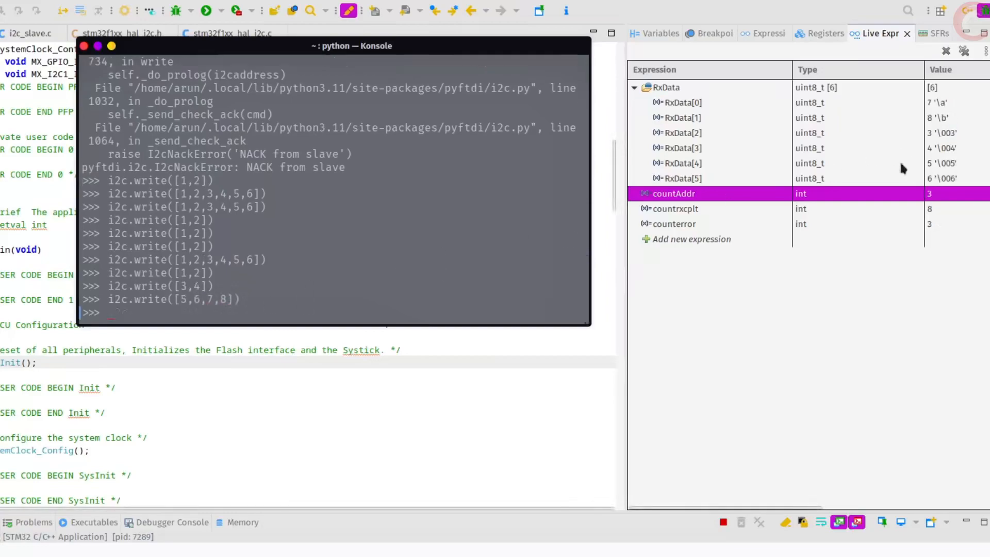
{"action": "left_click", "coordinate": [682, 117]}
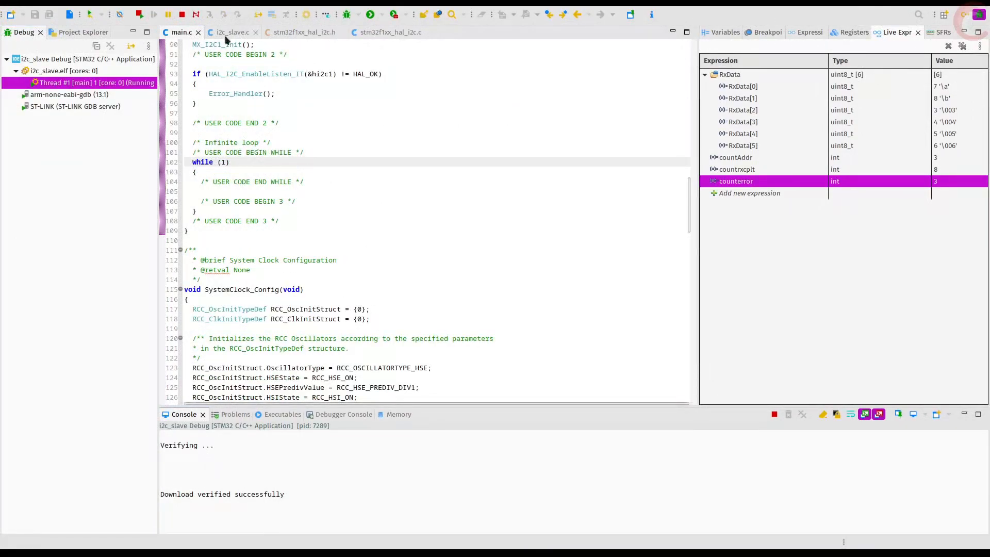
Inspect the I2C event interrupt handler stack frame and the I2C_FLAG_STOPF definition
{"action": "left_click", "coordinate": [231, 32]}
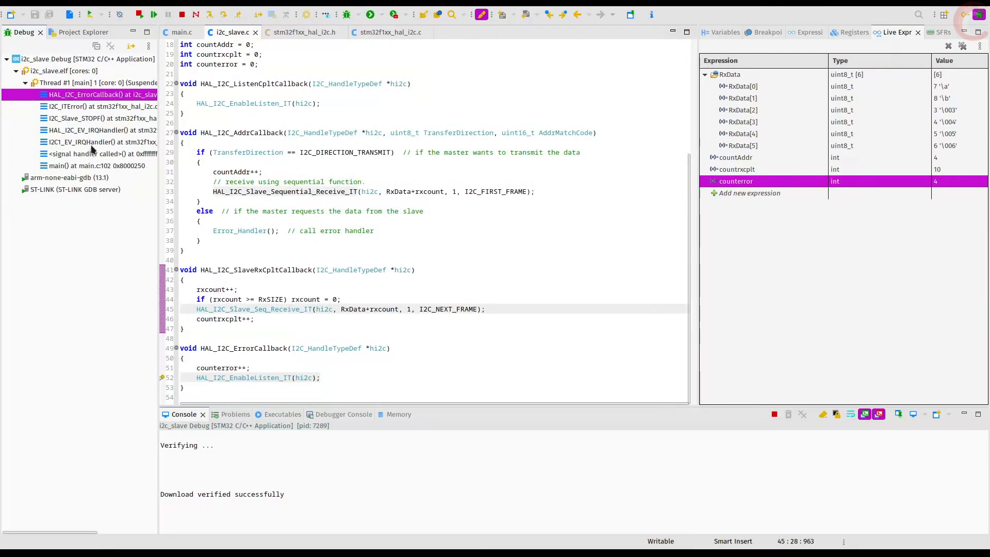
{"action": "left_click", "coordinate": [101, 130]}
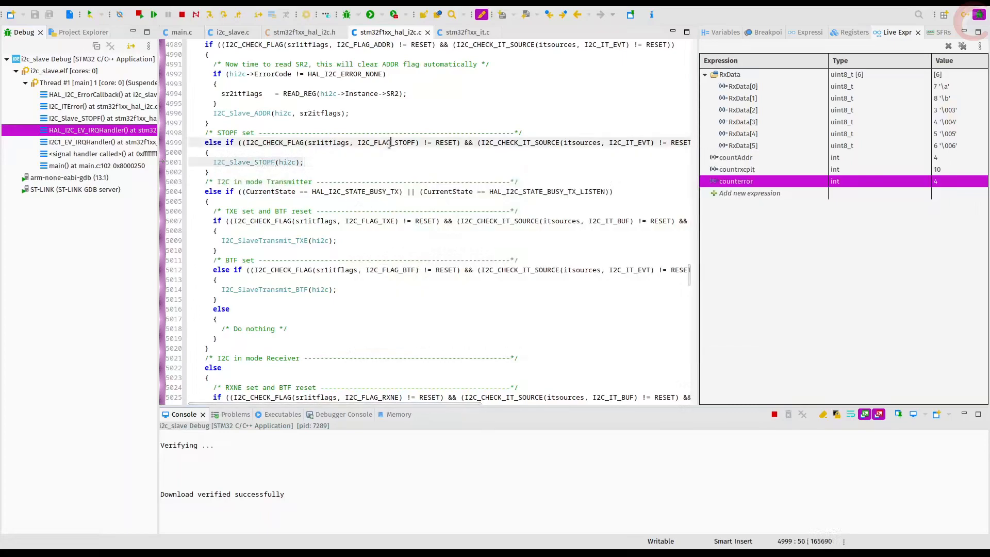
{"action": "left_click", "coordinate": [302, 31]}
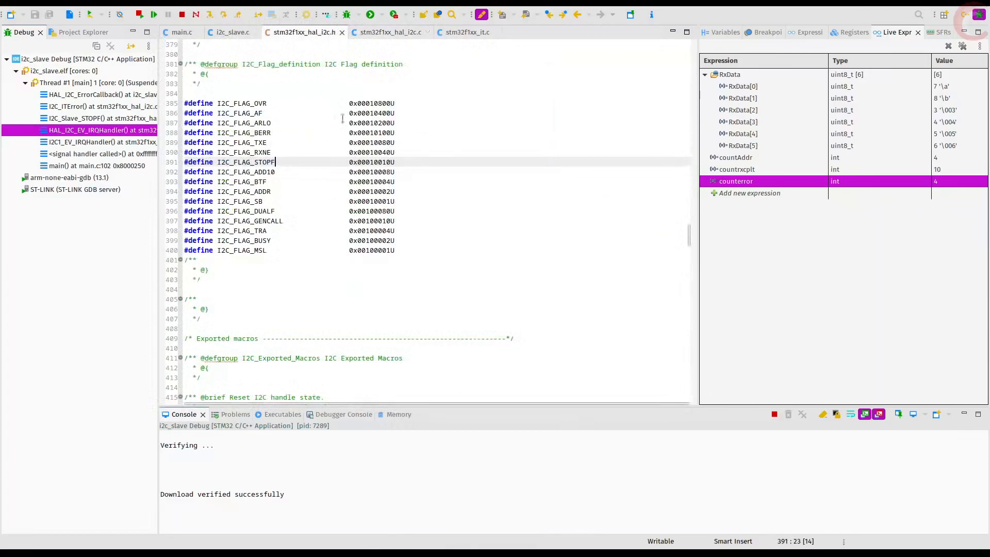
Examine the driver's stop-condition check and the I2C_Slave_STOPF function body
{"action": "left_click", "coordinate": [232, 32]}
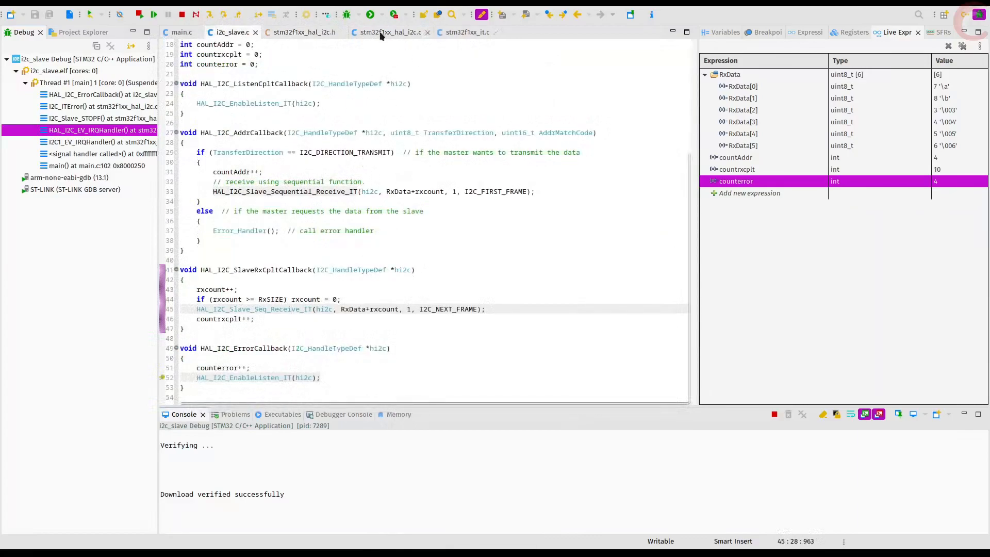
{"action": "left_click", "coordinate": [391, 32]}
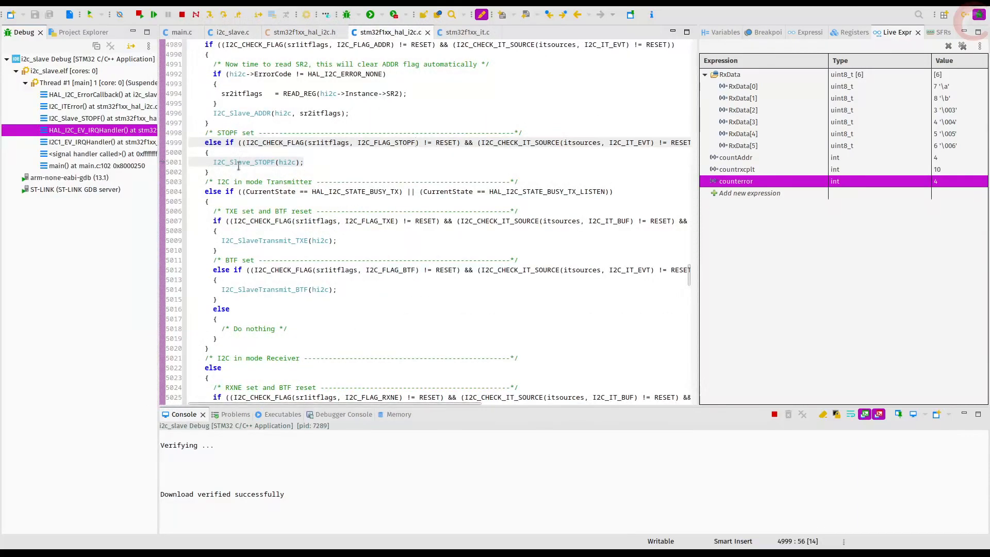
{"action": "left_click", "coordinate": [101, 118]}
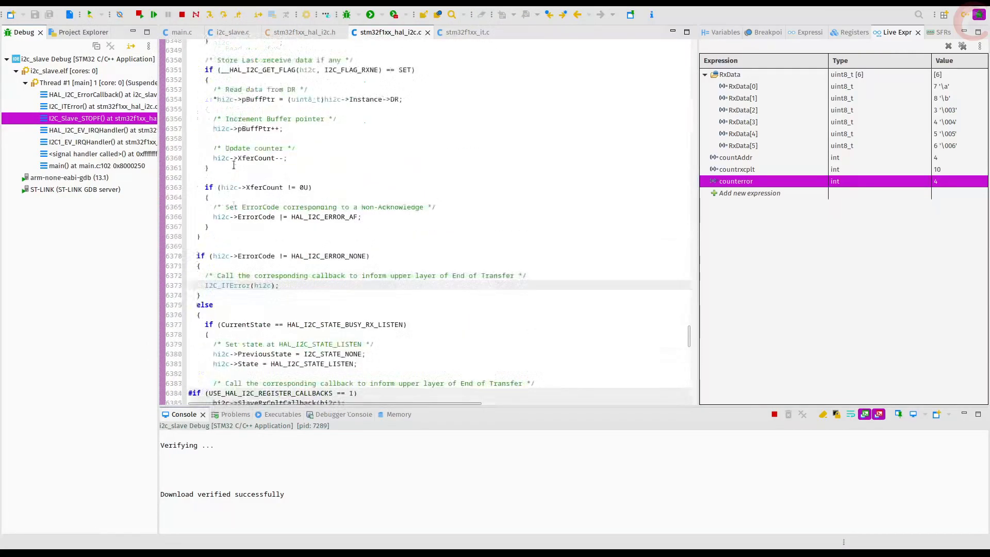
{"action": "scroll", "scroll_direction": "down", "scroll_amount": 3}
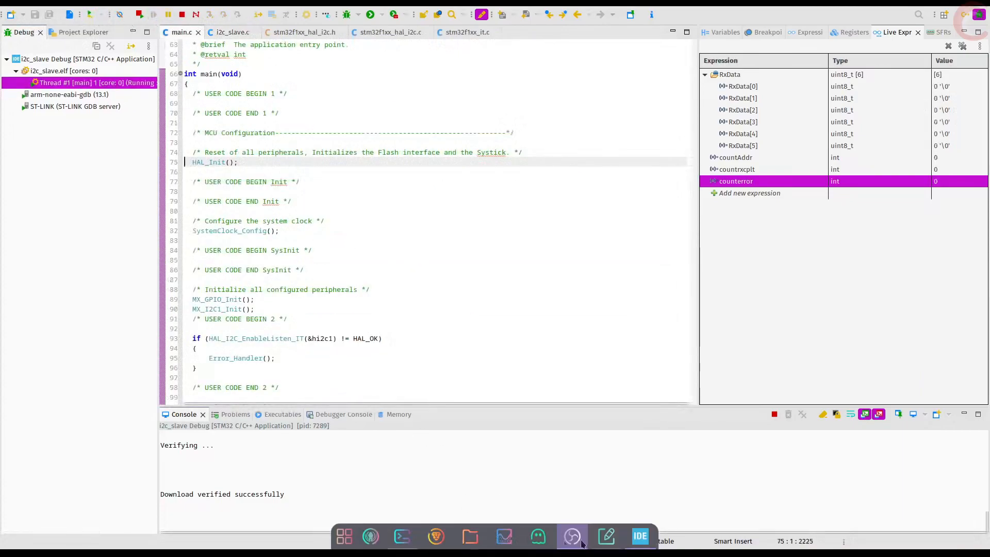
Start typing the ten-byte write [1,2,3,4,5,6,7,8,9,10] in the Python terminal
{"action": "left_click", "coordinate": [572, 536]}
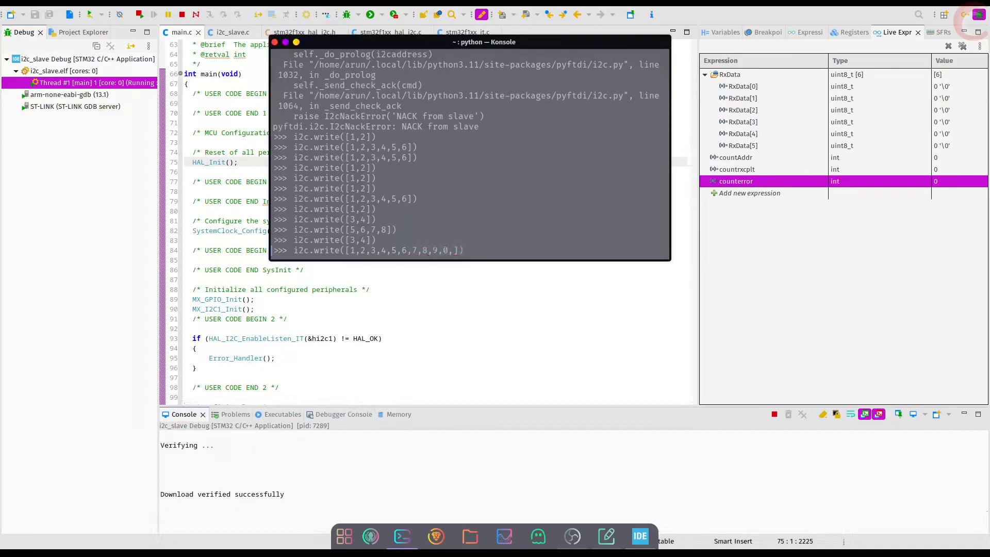
{"action": "type", "text": "10])"}
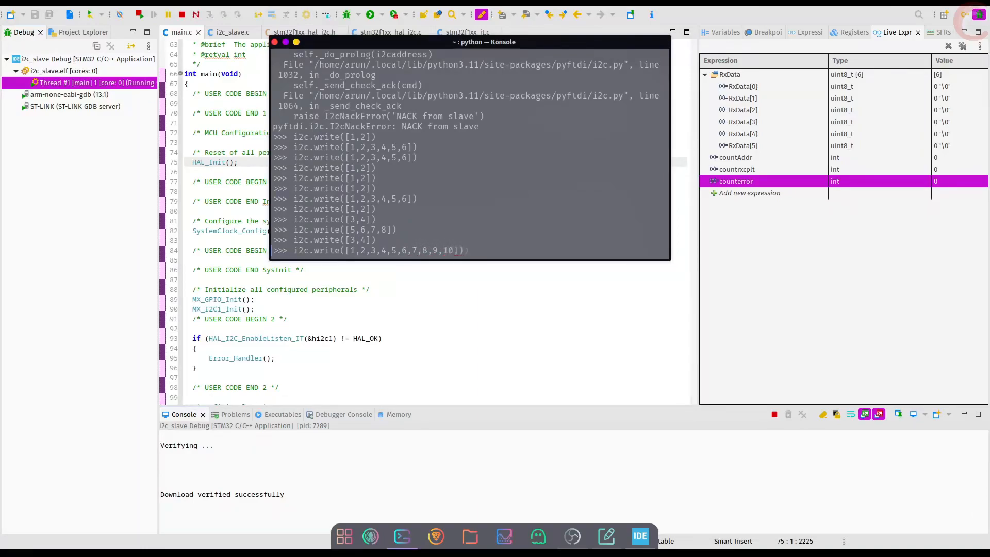
{"action": "type", "text": ",1"}
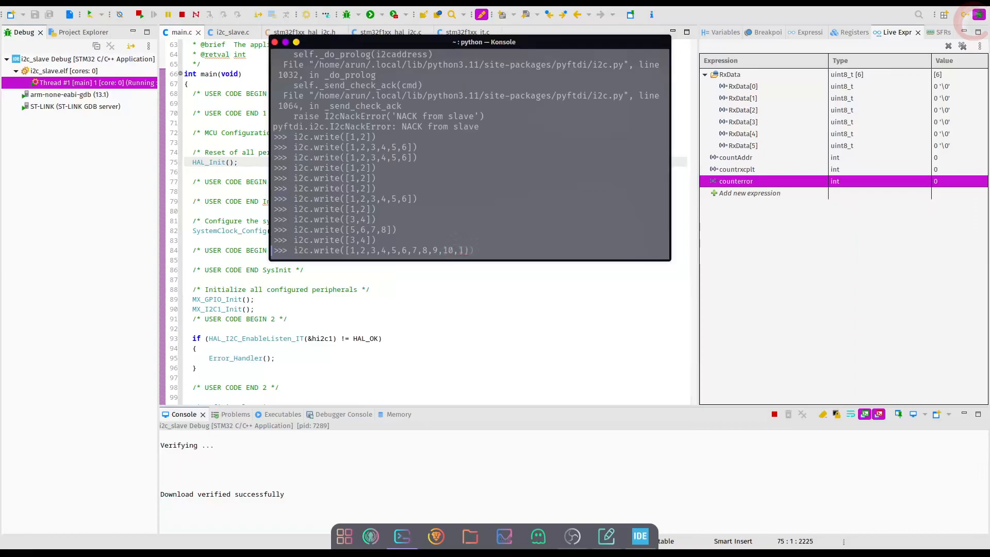